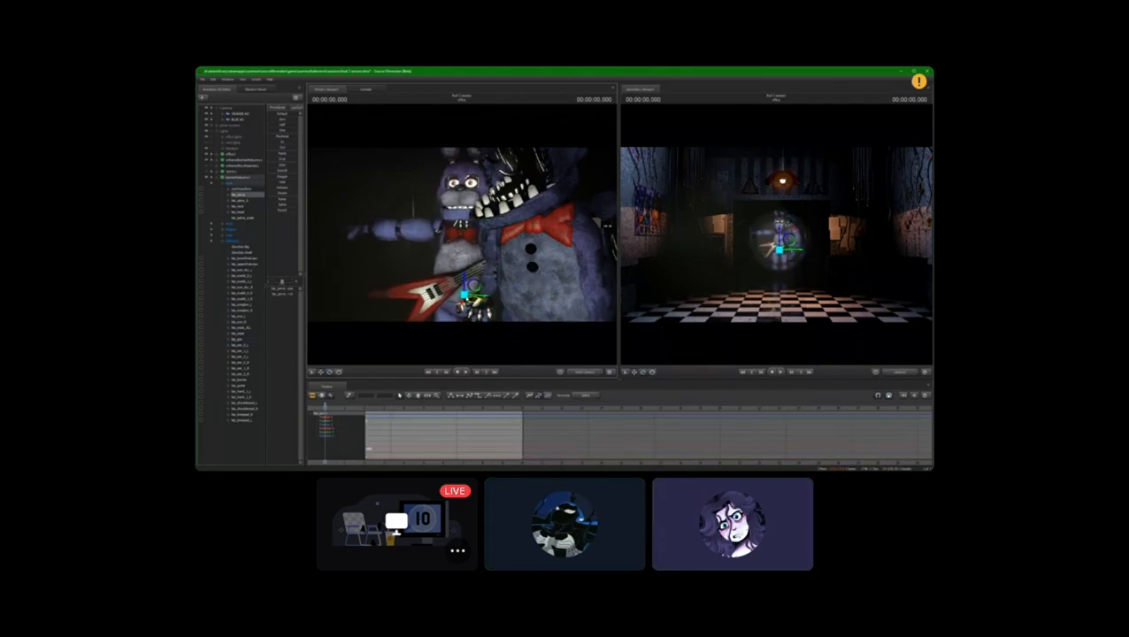
Watch the streamed Bonnie guitar scene until Discord shows the stream-ended notice
click(563, 524)
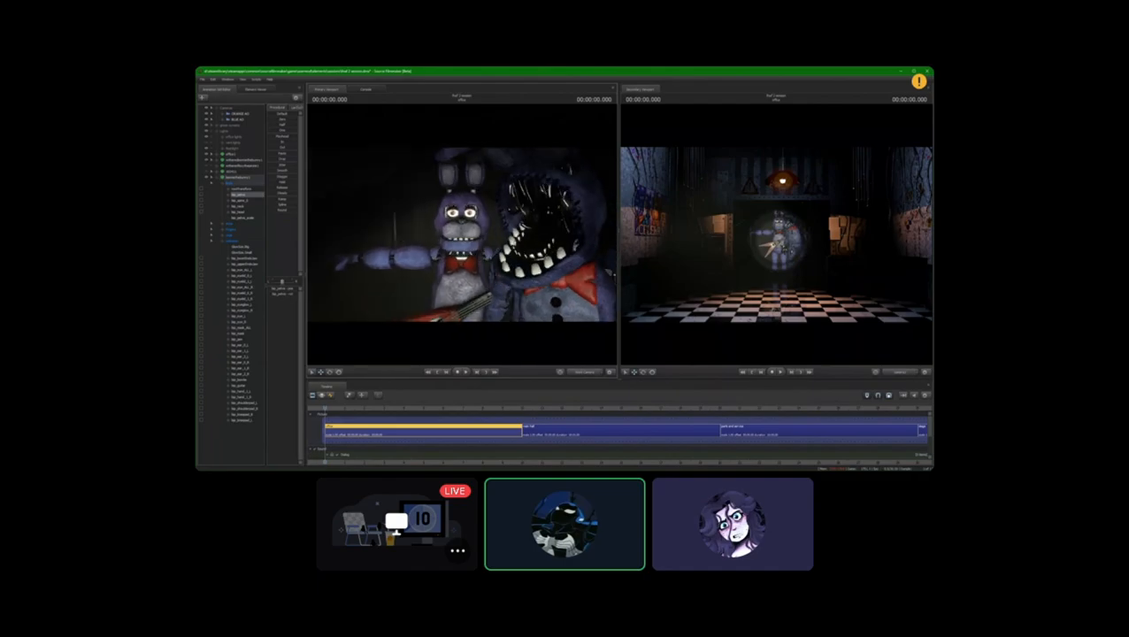
click(732, 523)
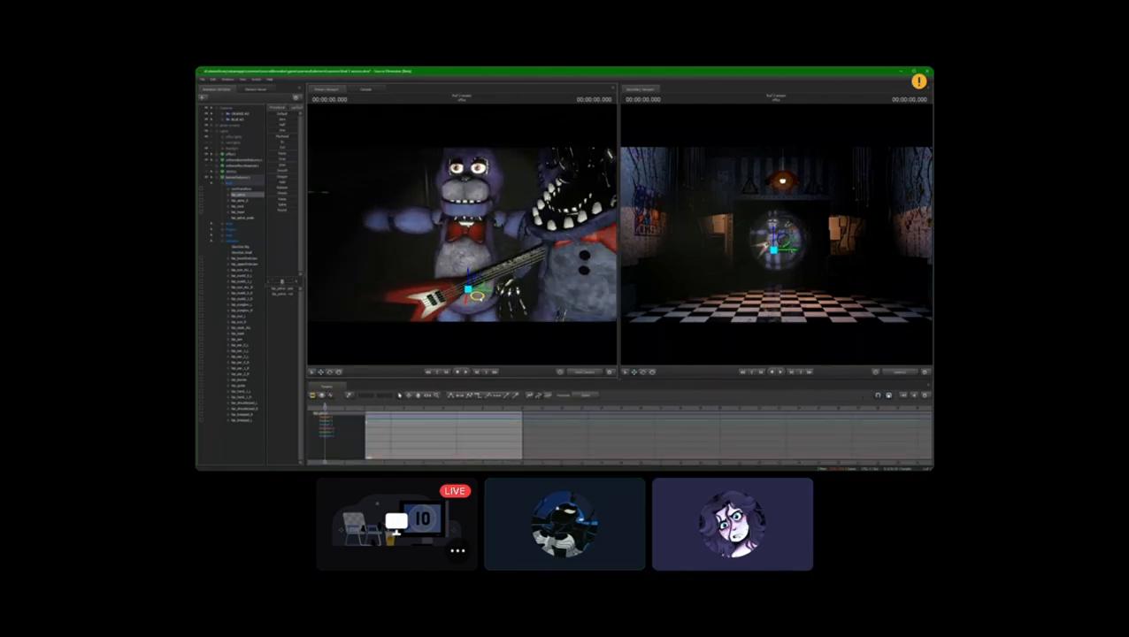
click(733, 523)
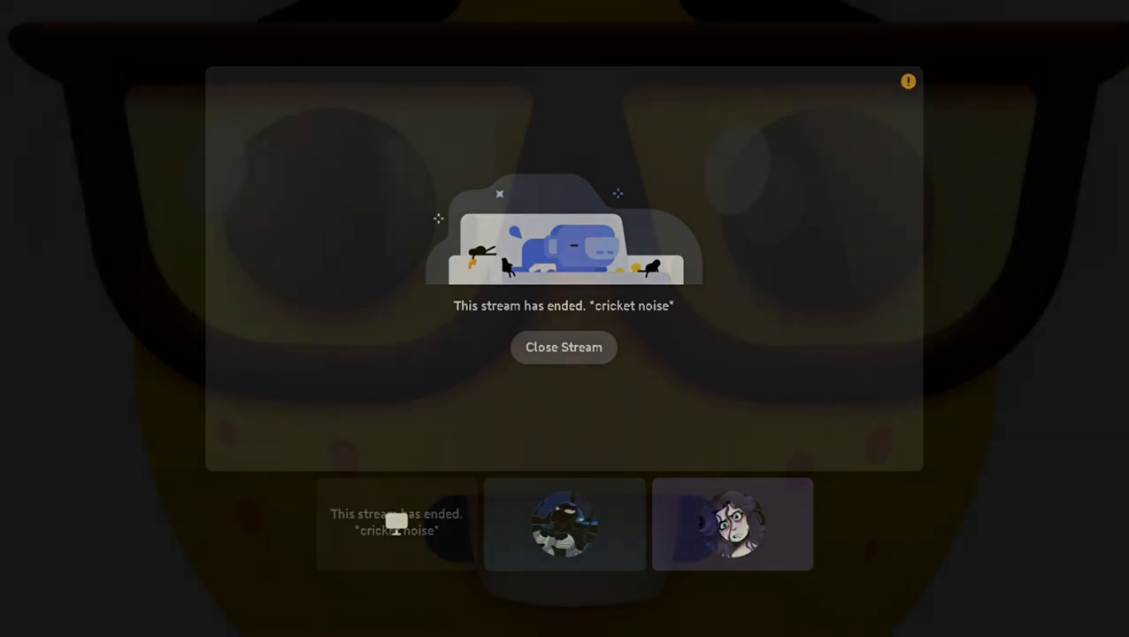
Rejoin the resumed stream showing the Golden Freddy and shadowy animatronic scene
click(562, 524)
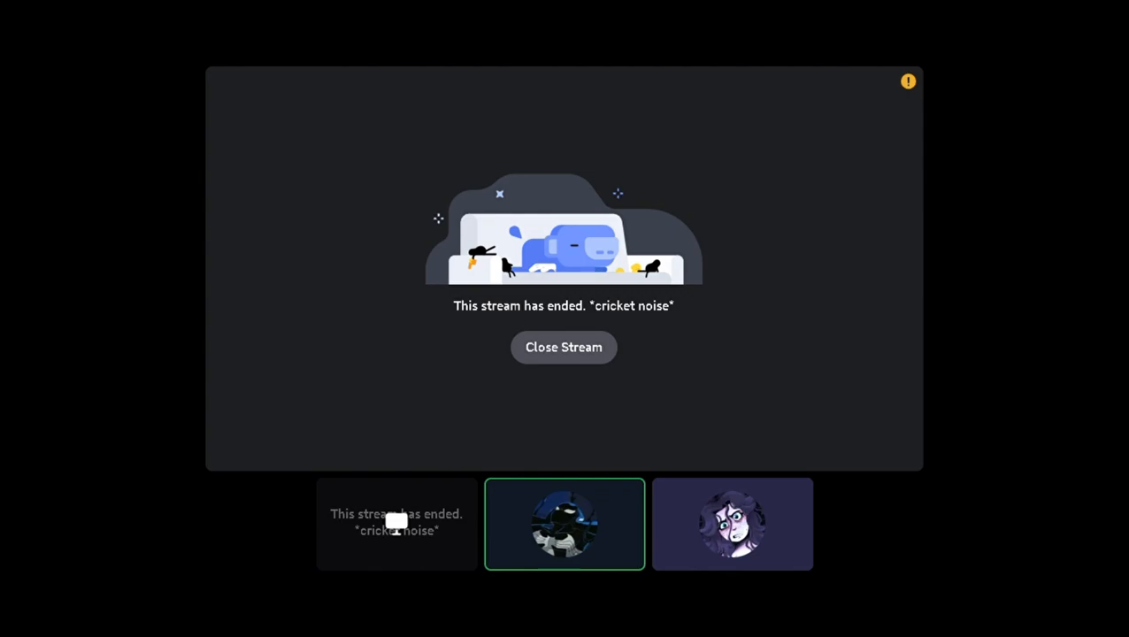
click(732, 523)
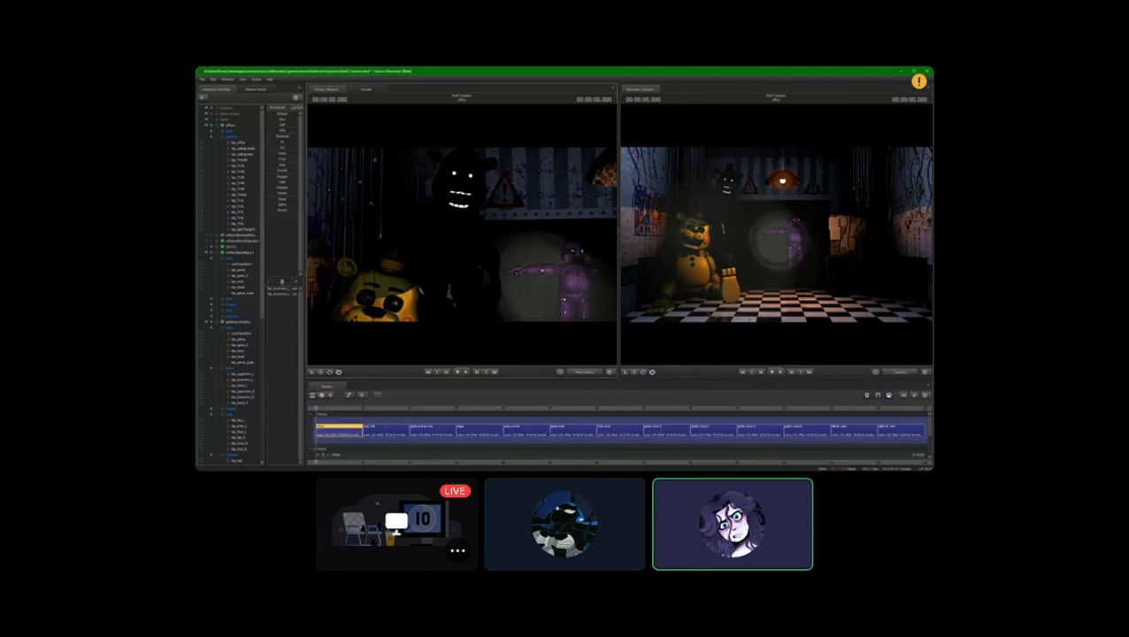
click(564, 523)
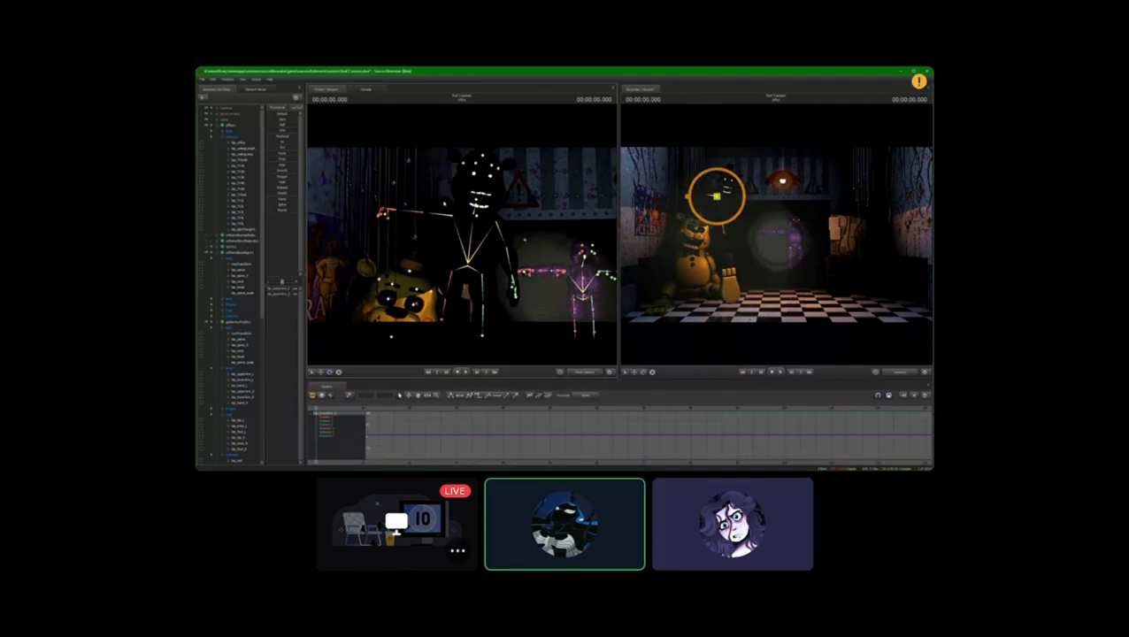